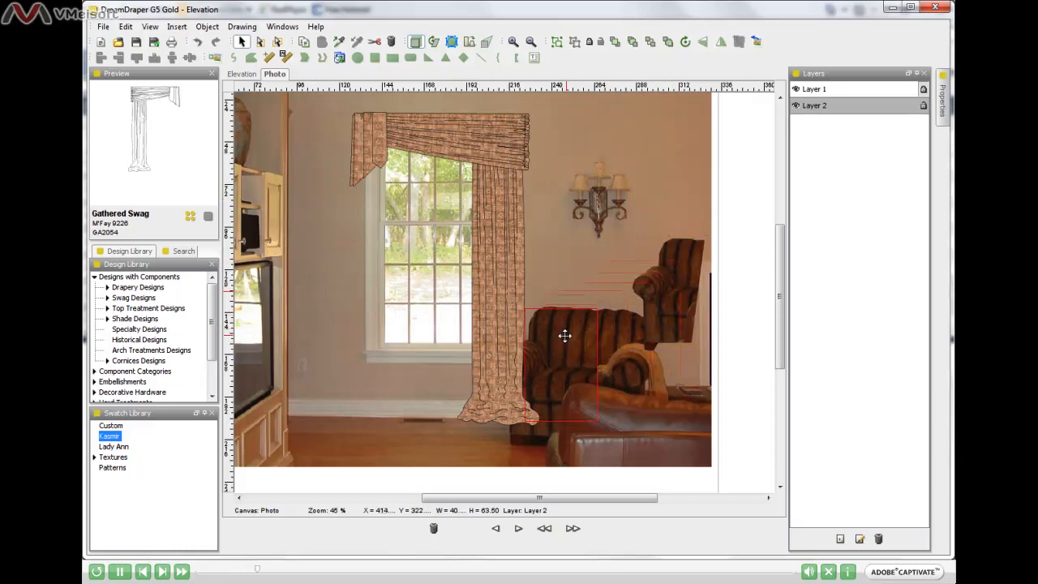
# - Move the cropped chair down and left so it sits in front of the drapery's lower hem
pyautogui.moveTo(565, 335); pyautogui.dragTo(548, 341)
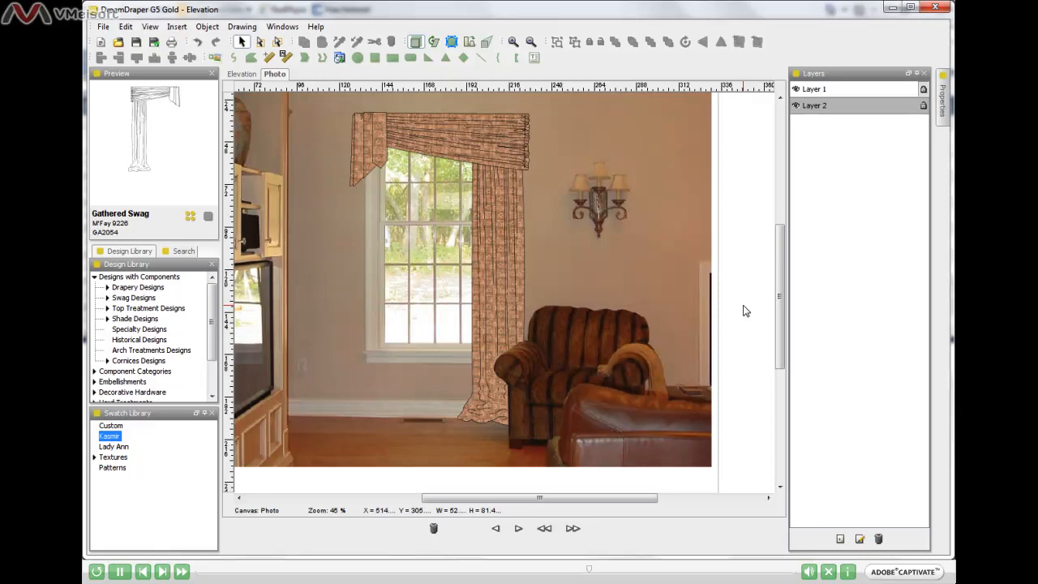
pyautogui.click(737, 43)
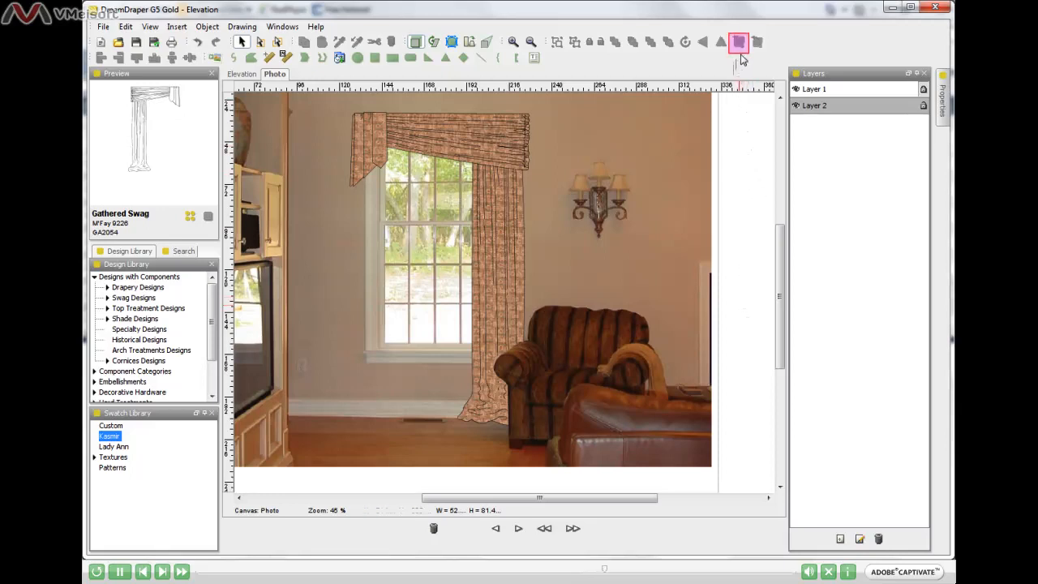
pyautogui.click(737, 42)
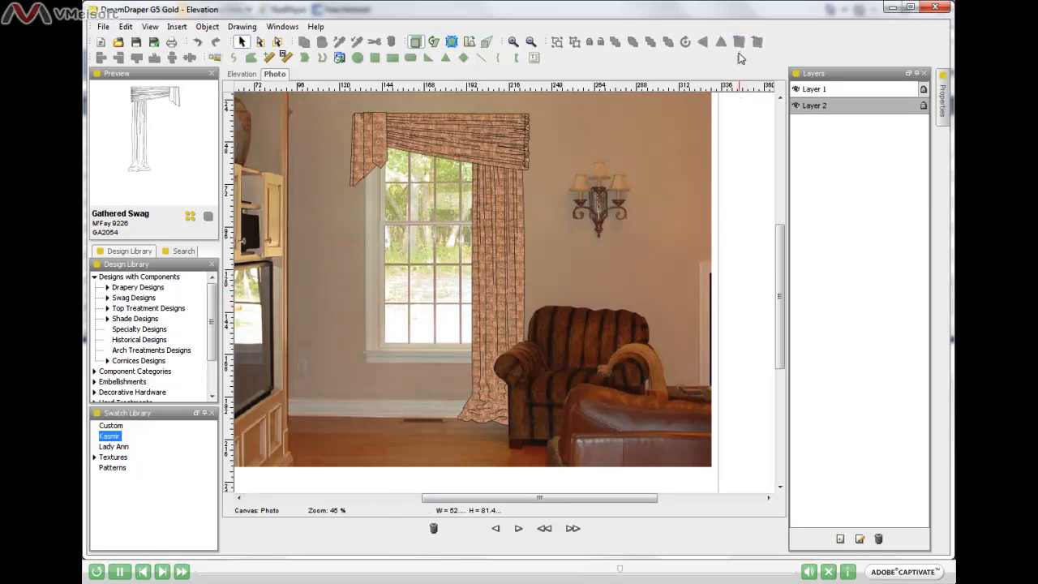
pyautogui.moveTo(738, 63)
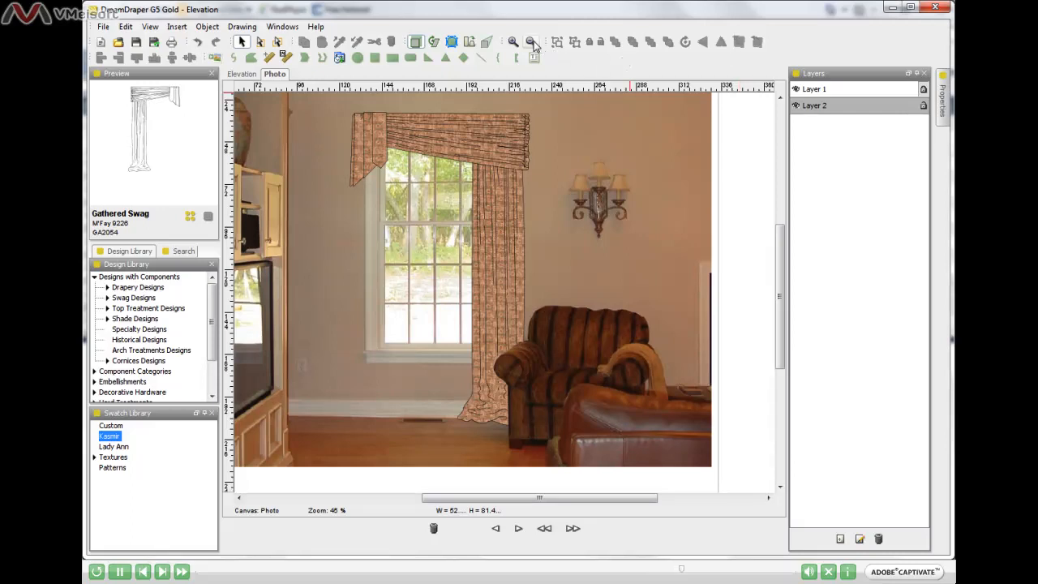
# - Zoom out to 35% to show the whole room composite, and toggle the lock on Layer 1
pyautogui.click(533, 41)
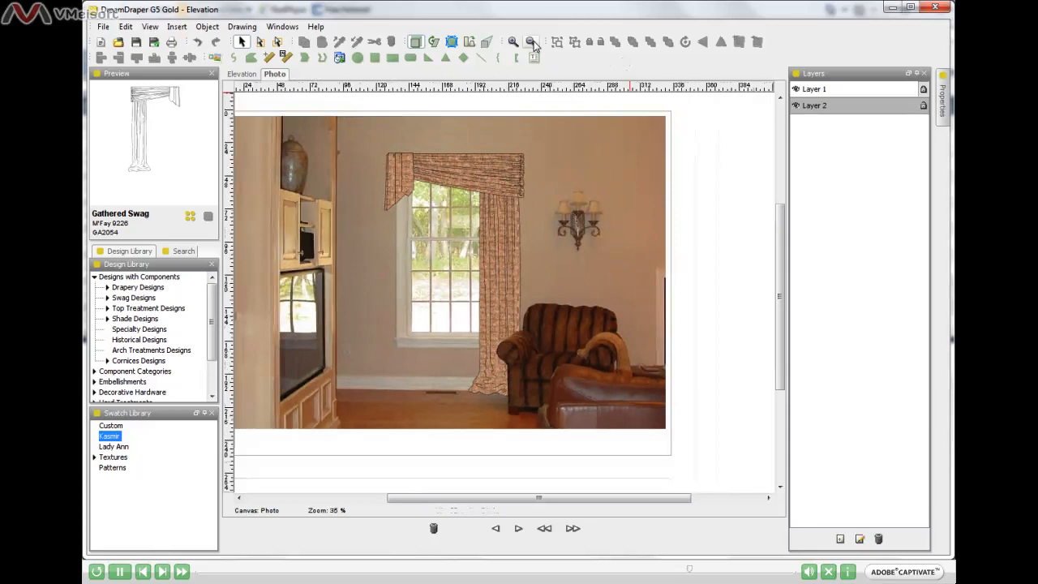
pyautogui.click(814, 89)
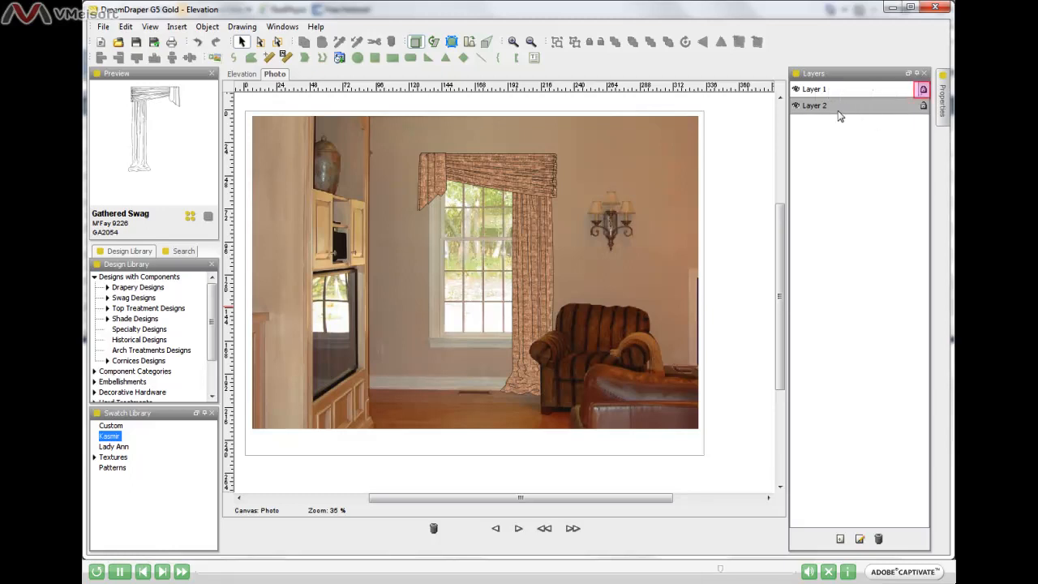
pyautogui.click(814, 106)
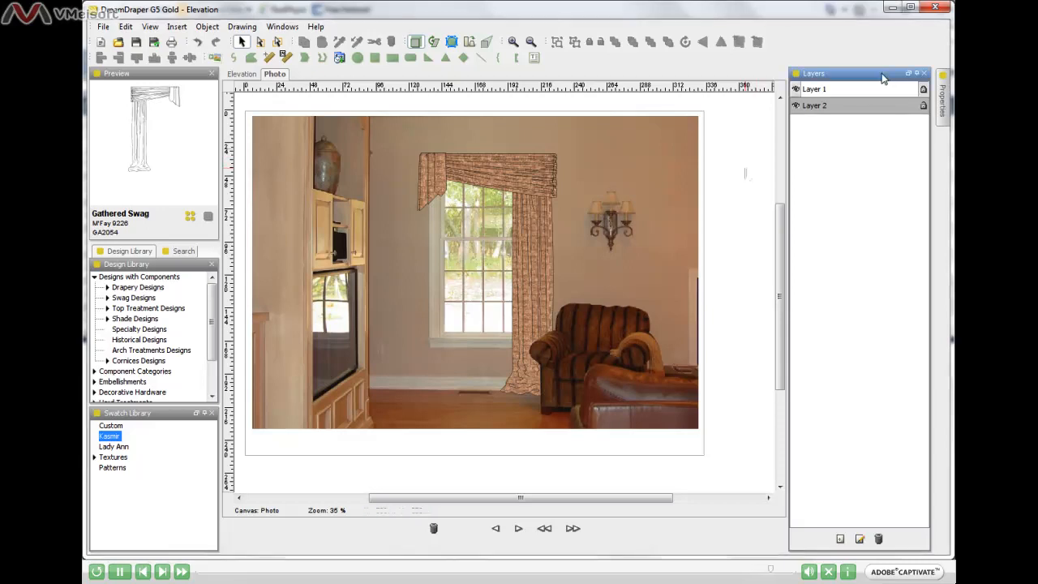
pyautogui.moveTo(855, 109)
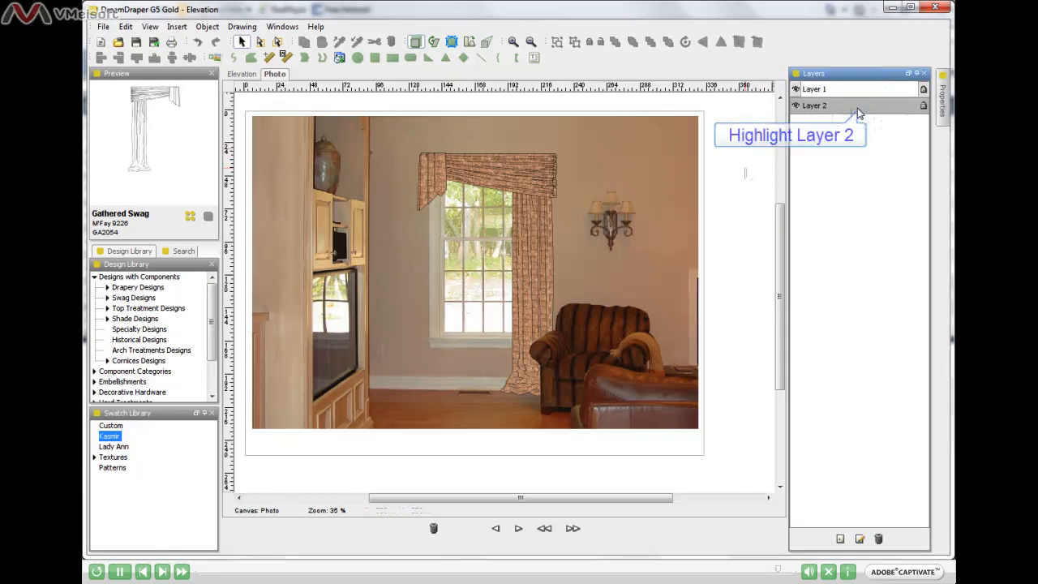
pyautogui.moveTo(871, 113)
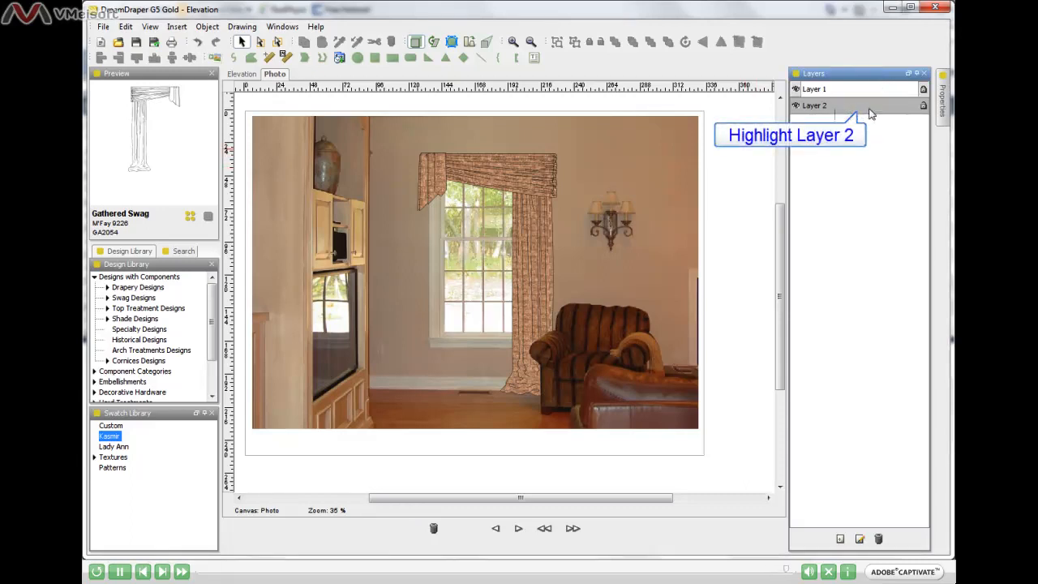